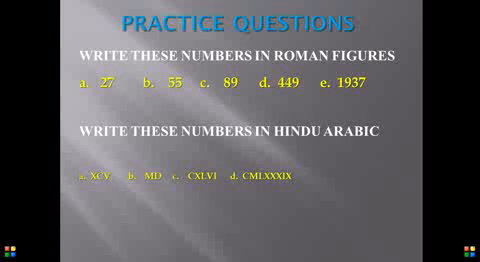
Advance the slideshow from the Roman numeral practice questions to the answers slide.
key(right)
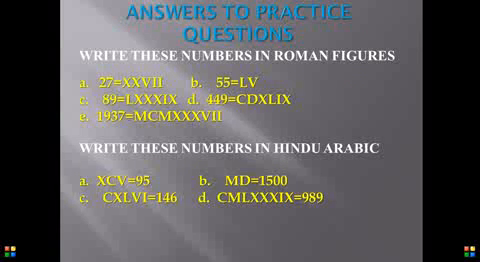